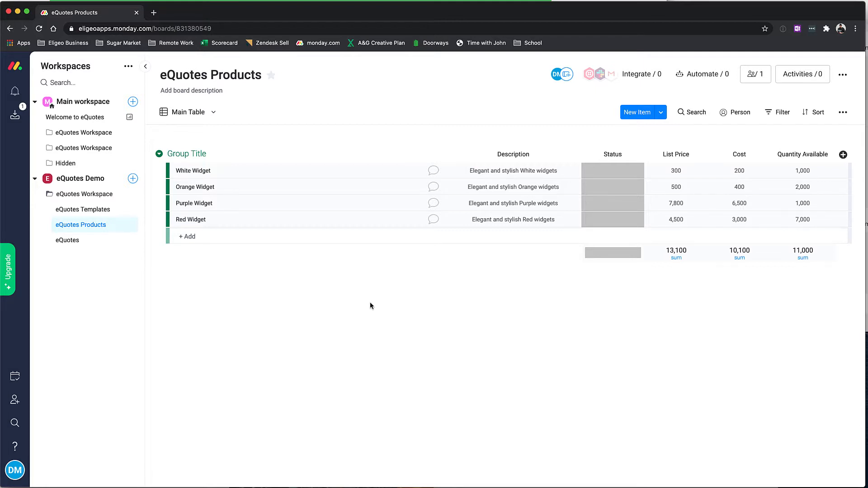
{"action": "mouse_move", "coordinate": [375, 304]}
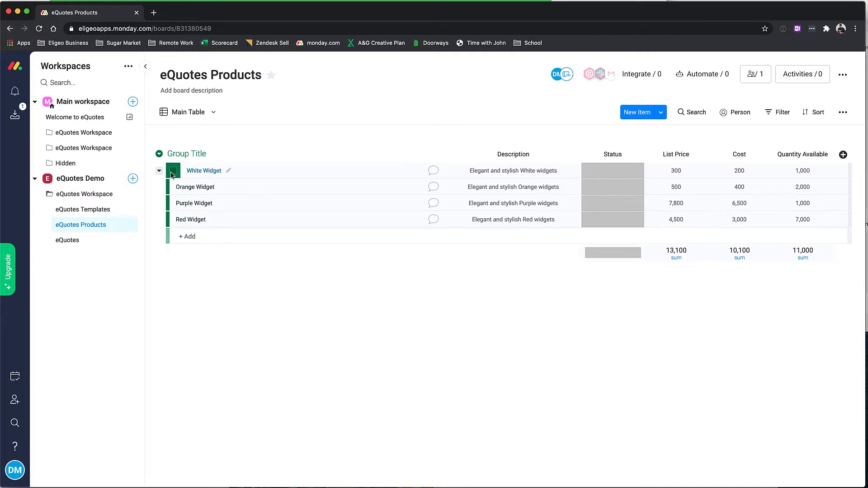
Review the widgets' Description, List Price and Cost cells across the White, Orange and Purple items
{"action": "left_click", "coordinate": [172, 171]}
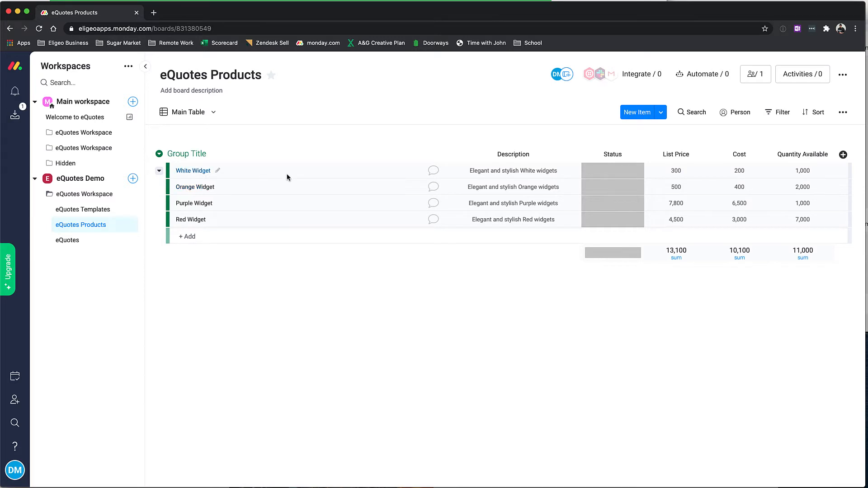
{"action": "mouse_move", "coordinate": [235, 175]}
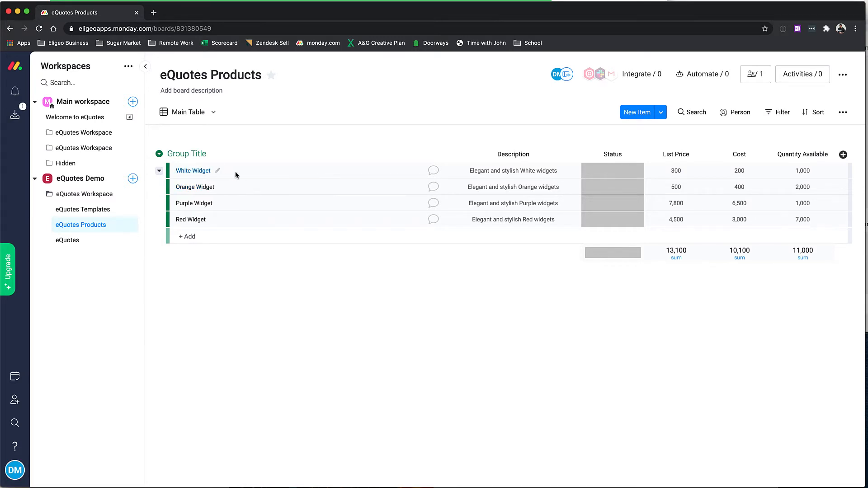
{"action": "left_click", "coordinate": [512, 186]}
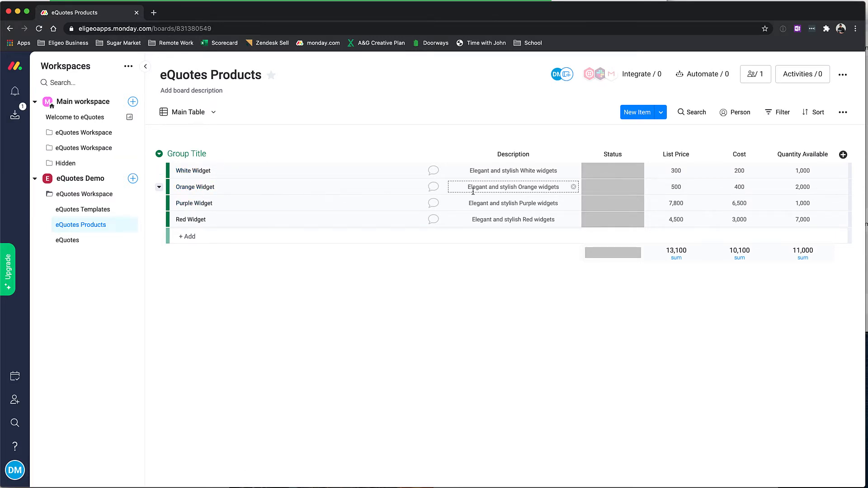
{"action": "left_click", "coordinate": [738, 203]}
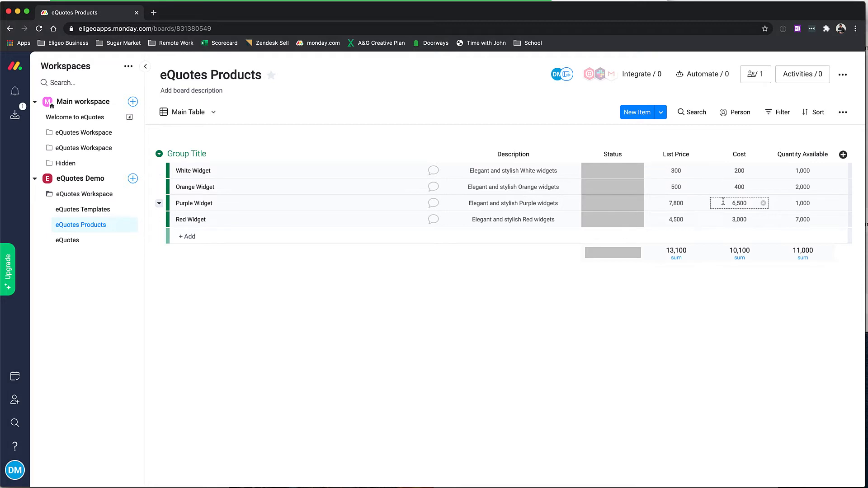
{"action": "left_click", "coordinate": [676, 171]}
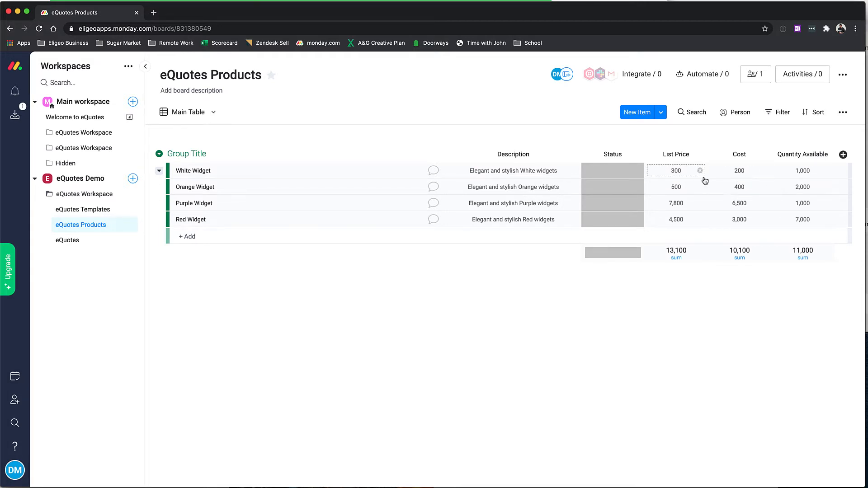
{"action": "left_click", "coordinate": [738, 186]}
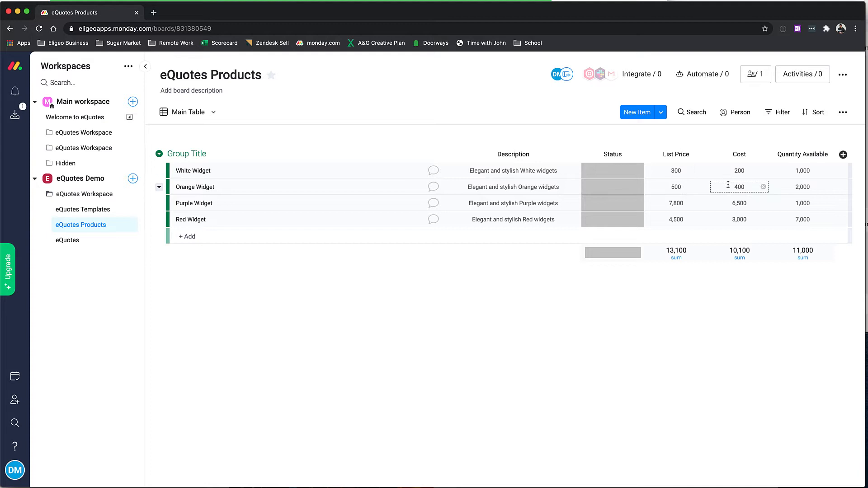
{"action": "left_click", "coordinate": [739, 203]}
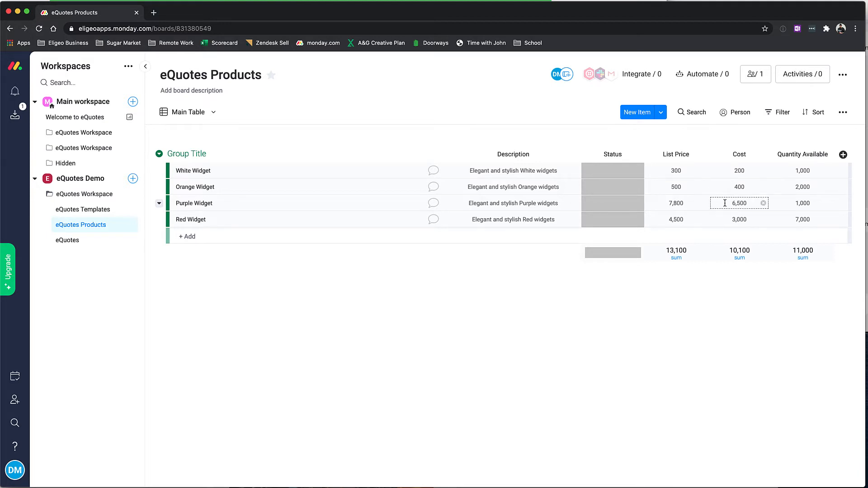
Review the Quantity Available cells, then bring up the White Widget item's updates panel
{"action": "left_click", "coordinate": [802, 171]}
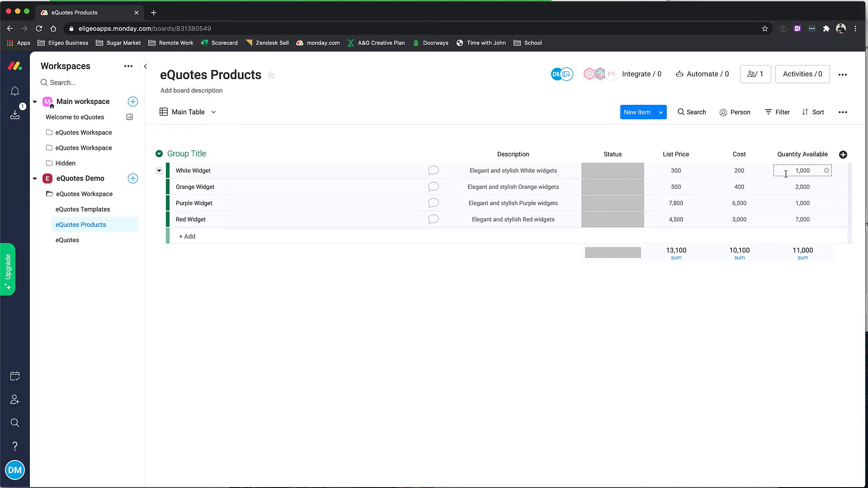
{"action": "left_click", "coordinate": [802, 187]}
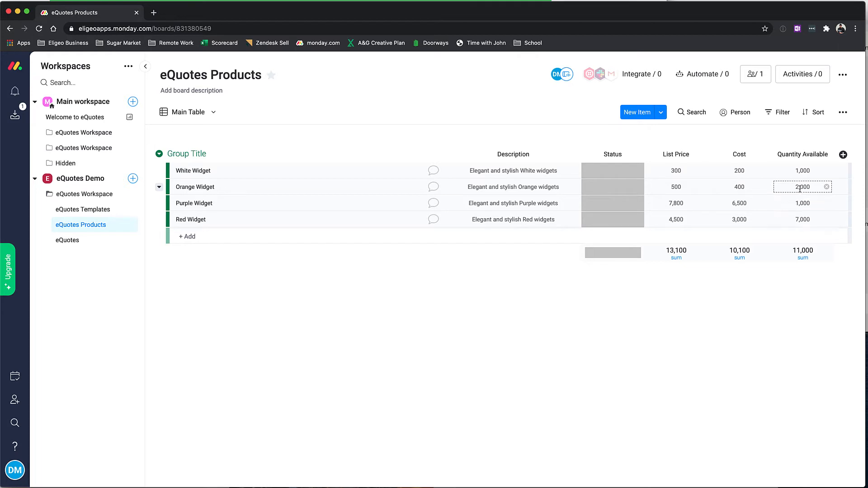
{"action": "left_click", "coordinate": [802, 170]}
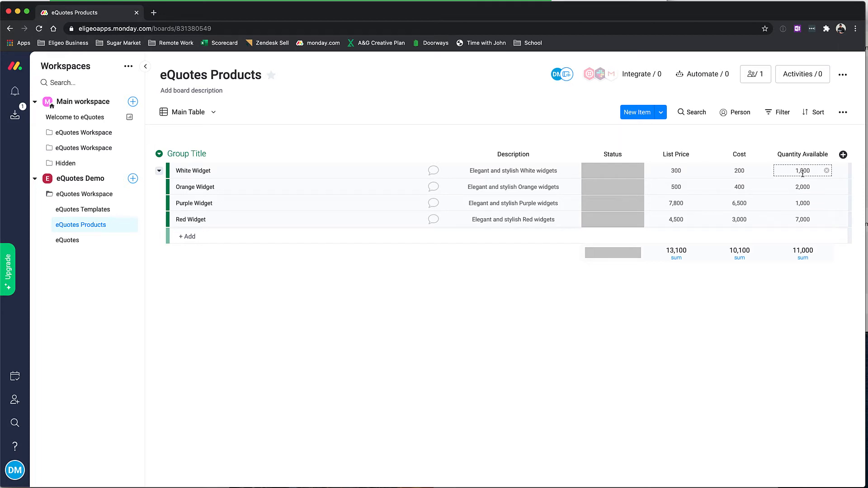
{"action": "left_click", "coordinate": [512, 171]}
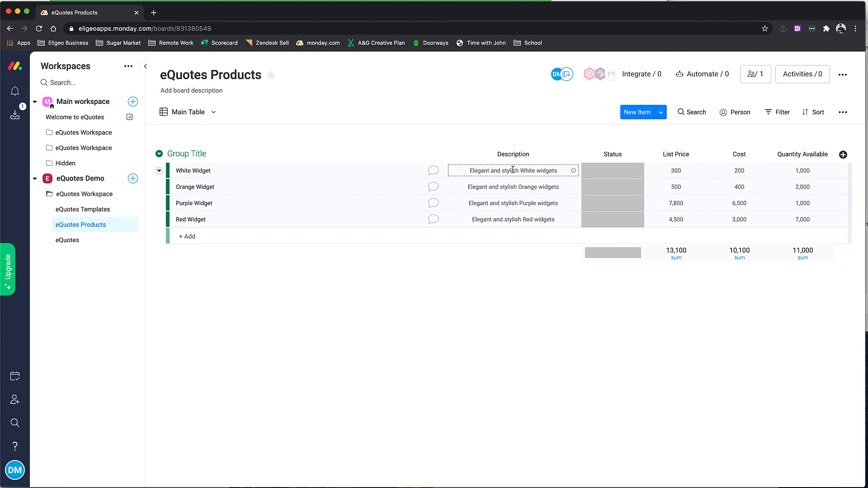
{"action": "left_click", "coordinate": [319, 144]}
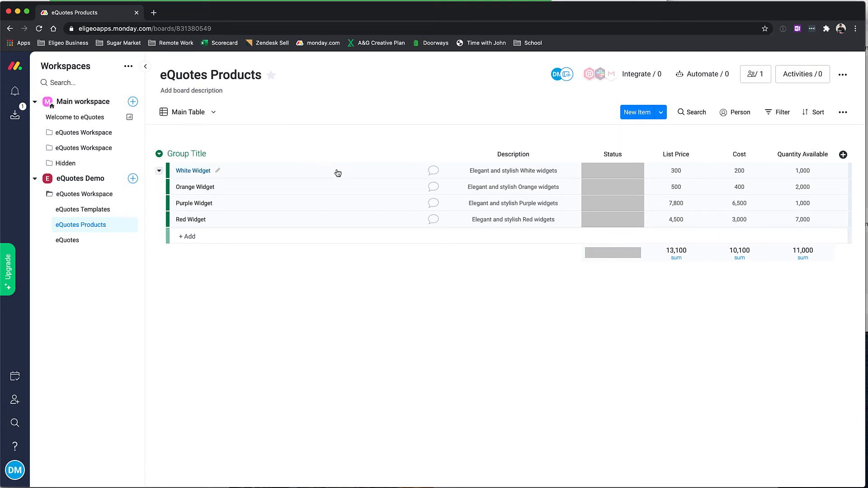
{"action": "left_click", "coordinate": [433, 171]}
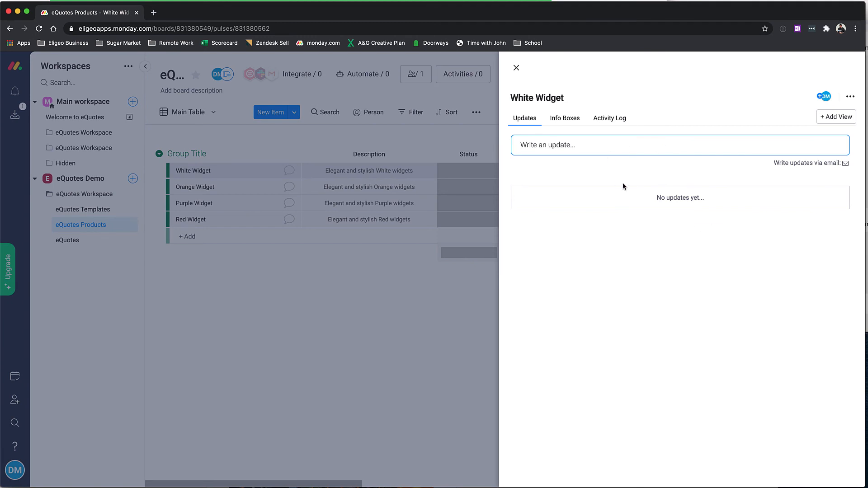
{"action": "mouse_move", "coordinate": [617, 170]}
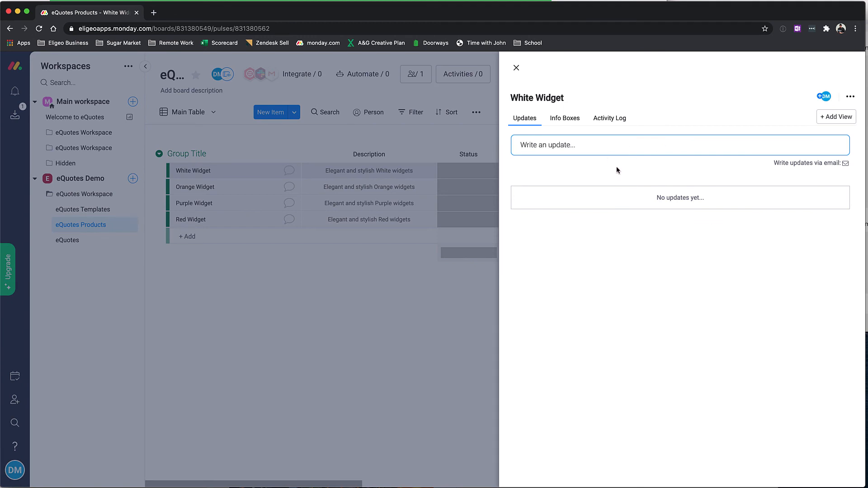
Close the White Widget panel to return to the full eQuotes Products board
{"action": "left_click", "coordinate": [515, 68]}
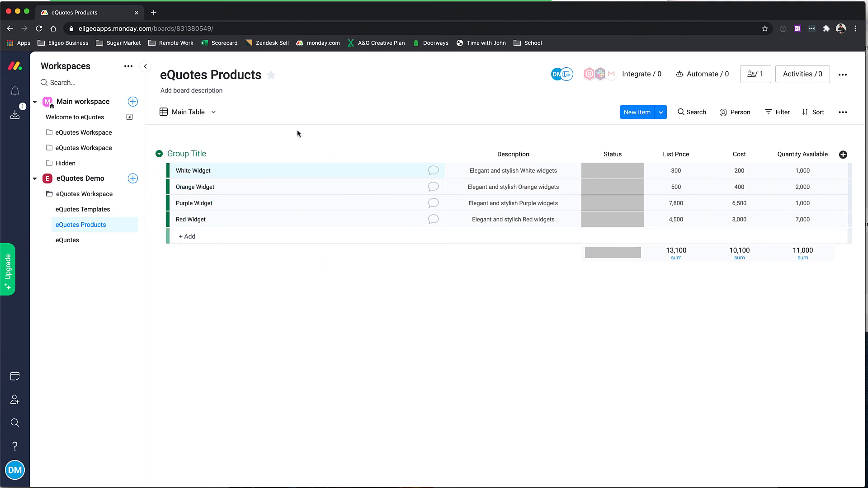
{"action": "mouse_move", "coordinate": [301, 136]}
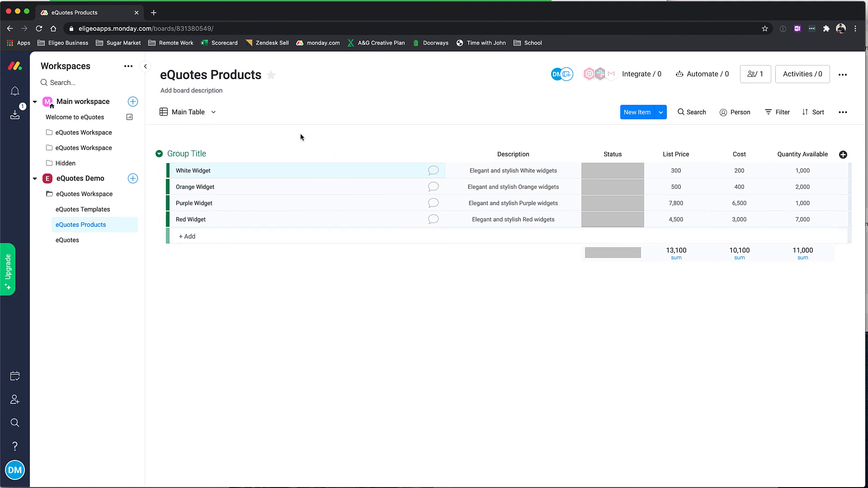